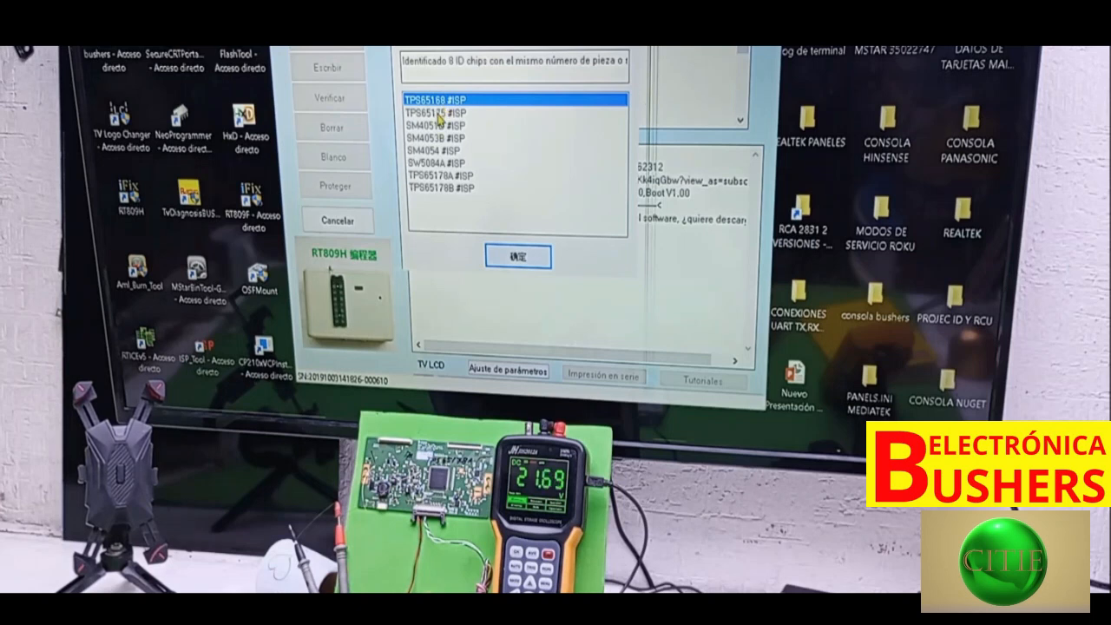
# - Select TPS65175 #ISP from the detected chip list and read the chip
pyautogui.click(434, 113)
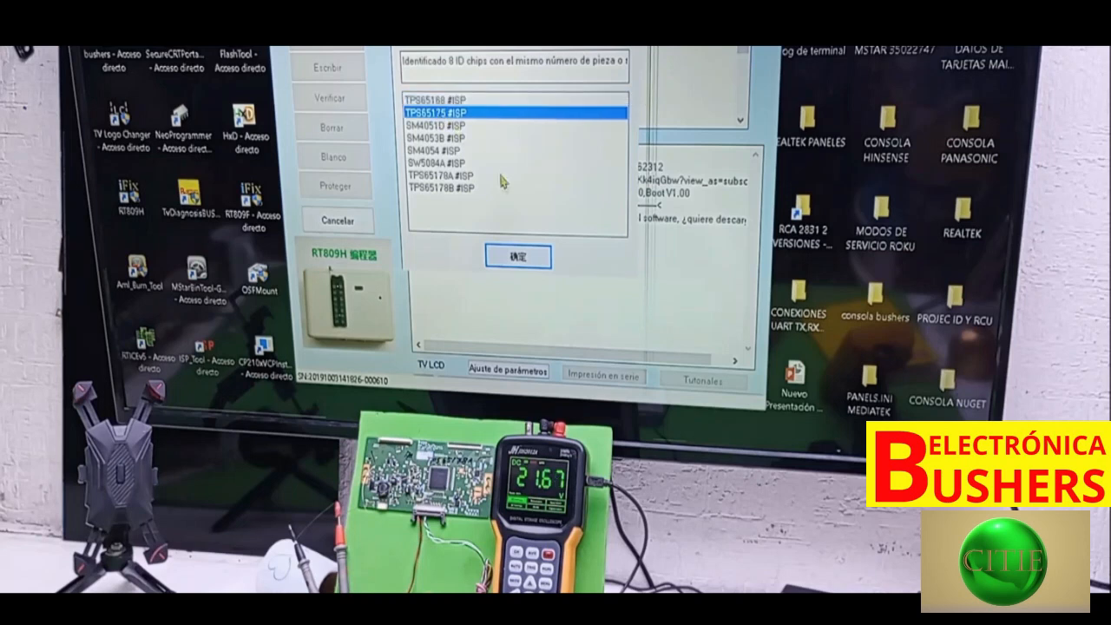
pyautogui.click(517, 256)
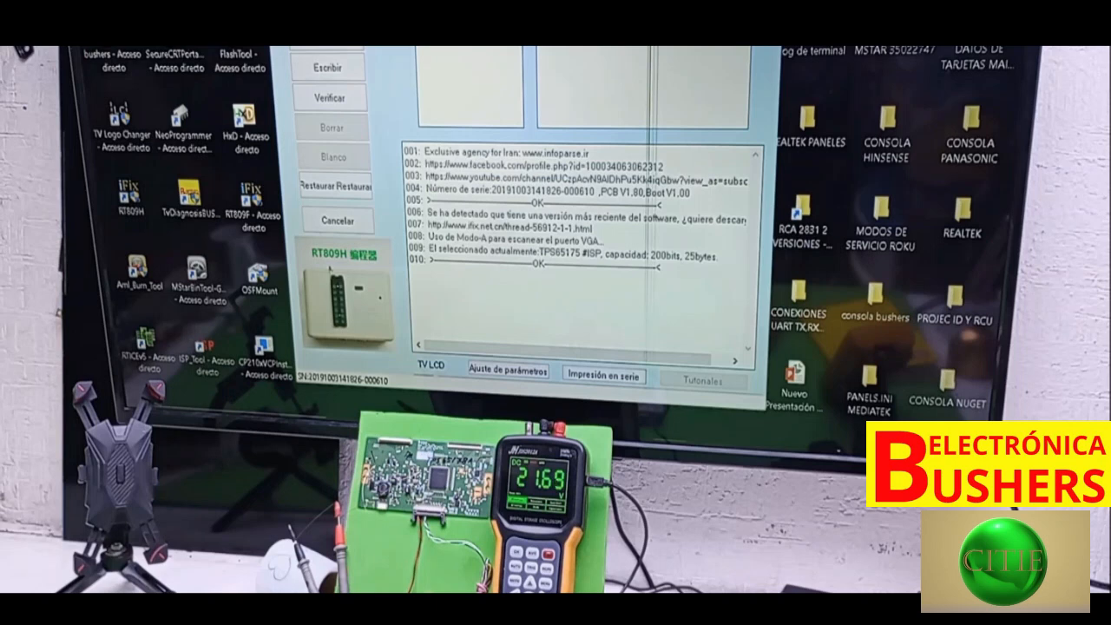
pyautogui.click(331, 96)
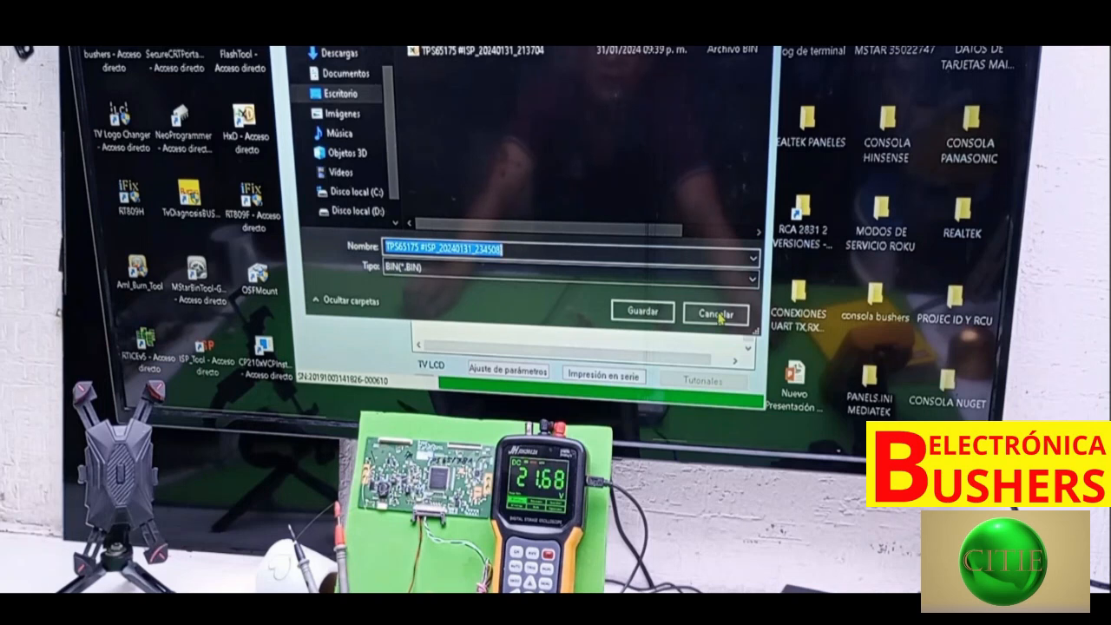
# - Cancel the BIN save prompt so the TPS65175 buffer editor opens
pyautogui.click(714, 312)
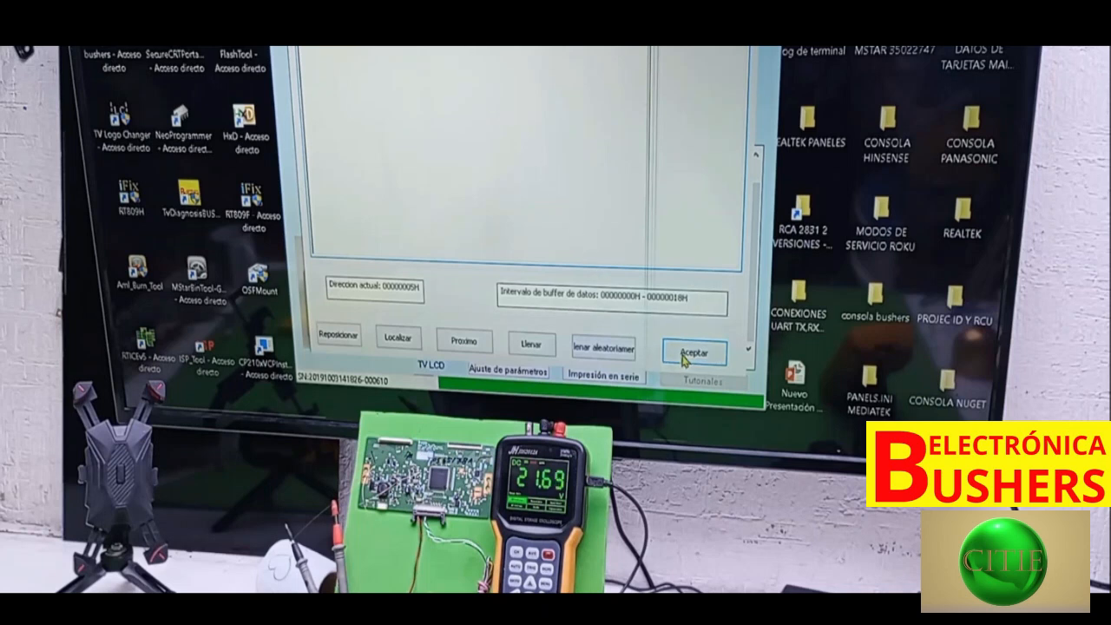
# - Accept the edited TPS65175 buffer and write it to the chip
pyautogui.click(694, 352)
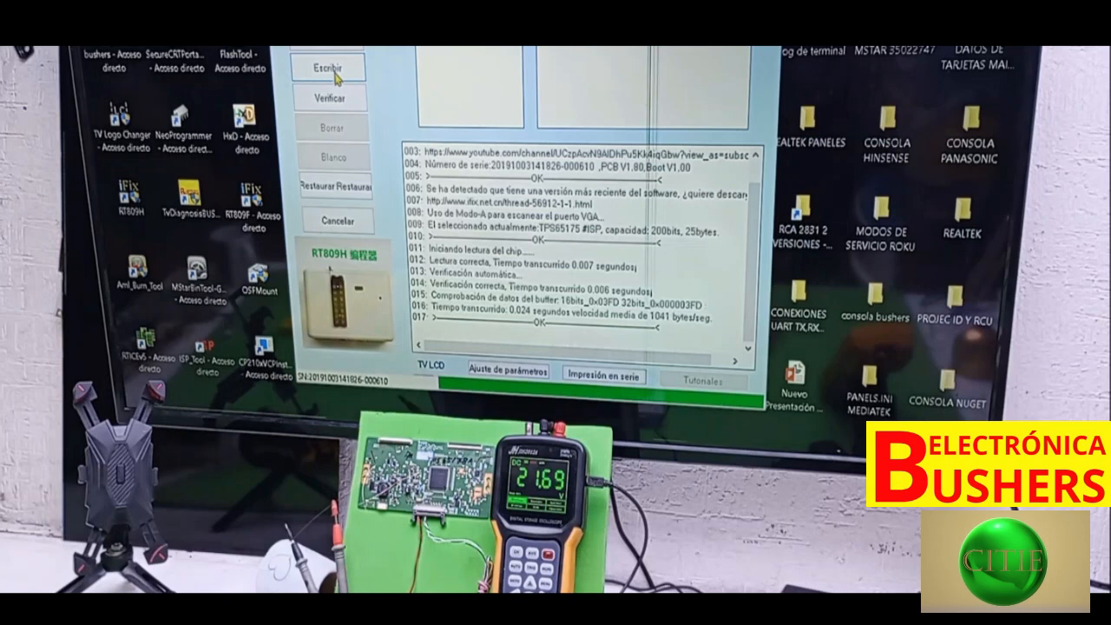
pyautogui.click(327, 68)
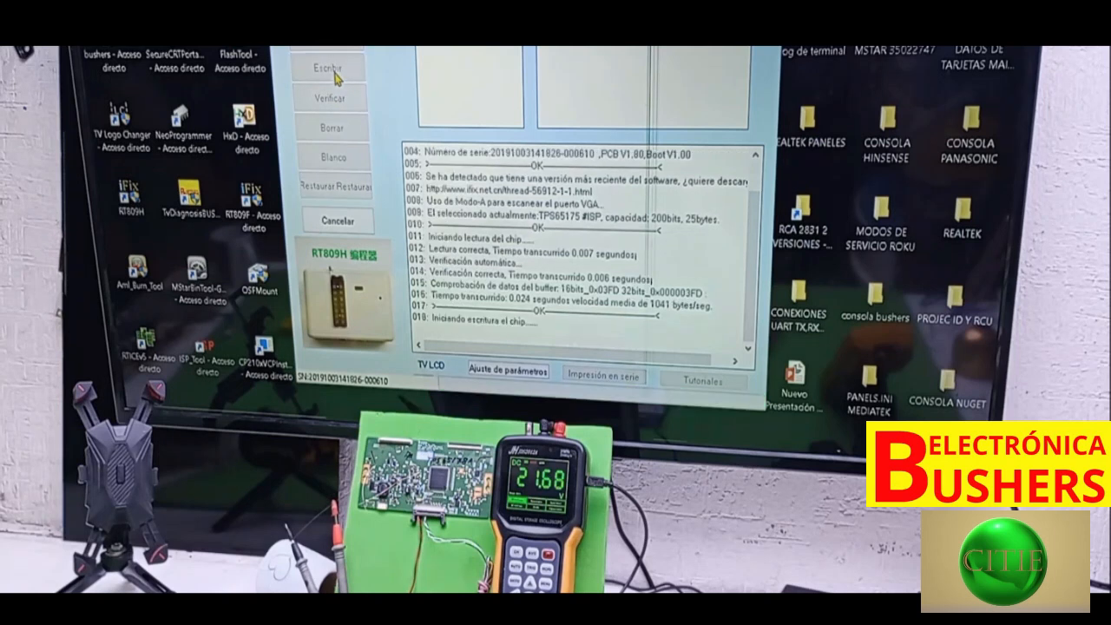
pyautogui.click(328, 66)
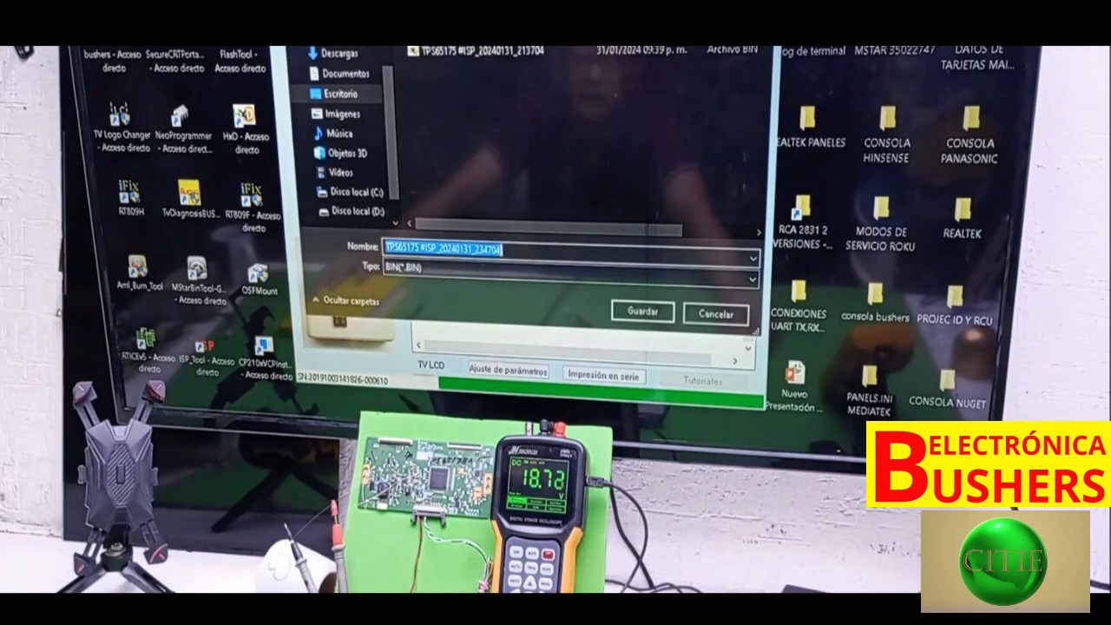
# - Dismiss the BIN save dialog without saving the read data
pyautogui.click(640, 310)
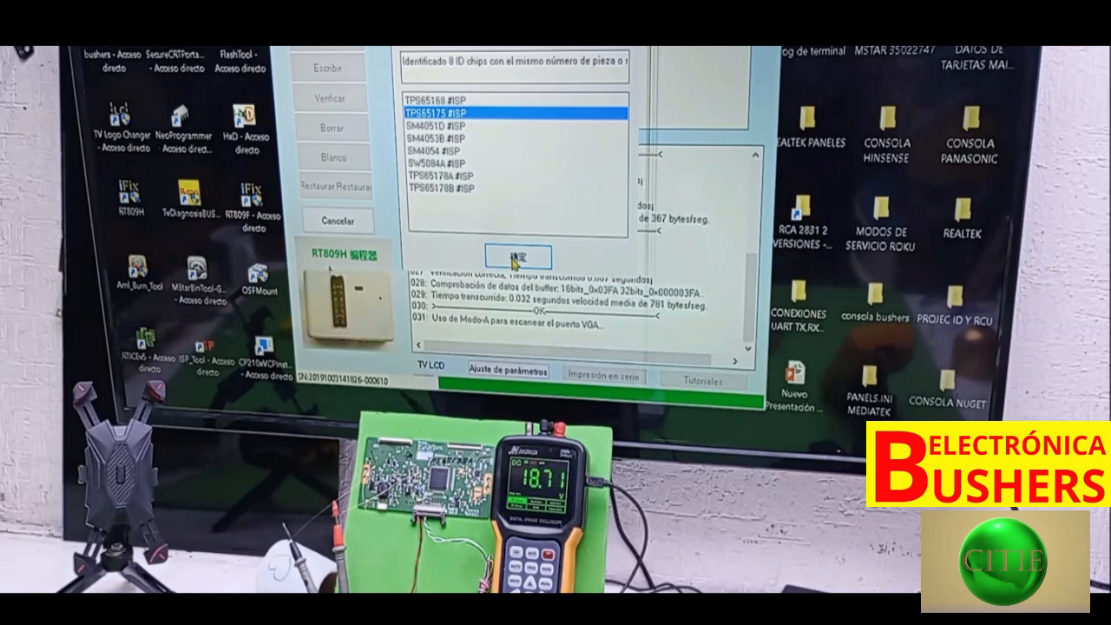
# - Confirm TPS65175 #ISP and accept the edited buffer bytes, returning to the log
pyautogui.click(518, 255)
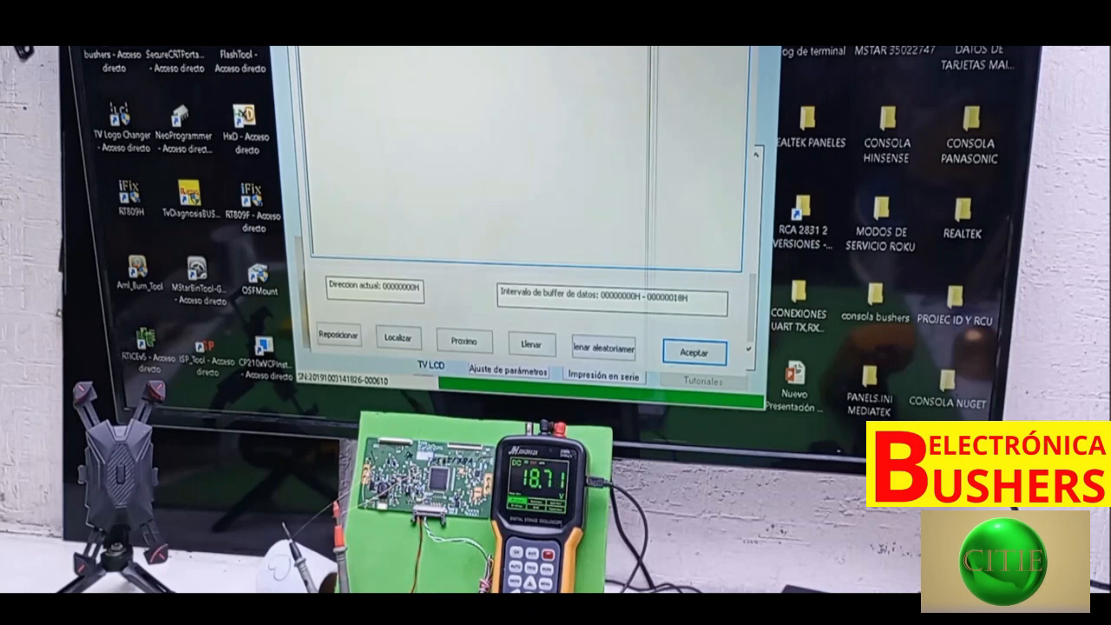
pyautogui.click(463, 338)
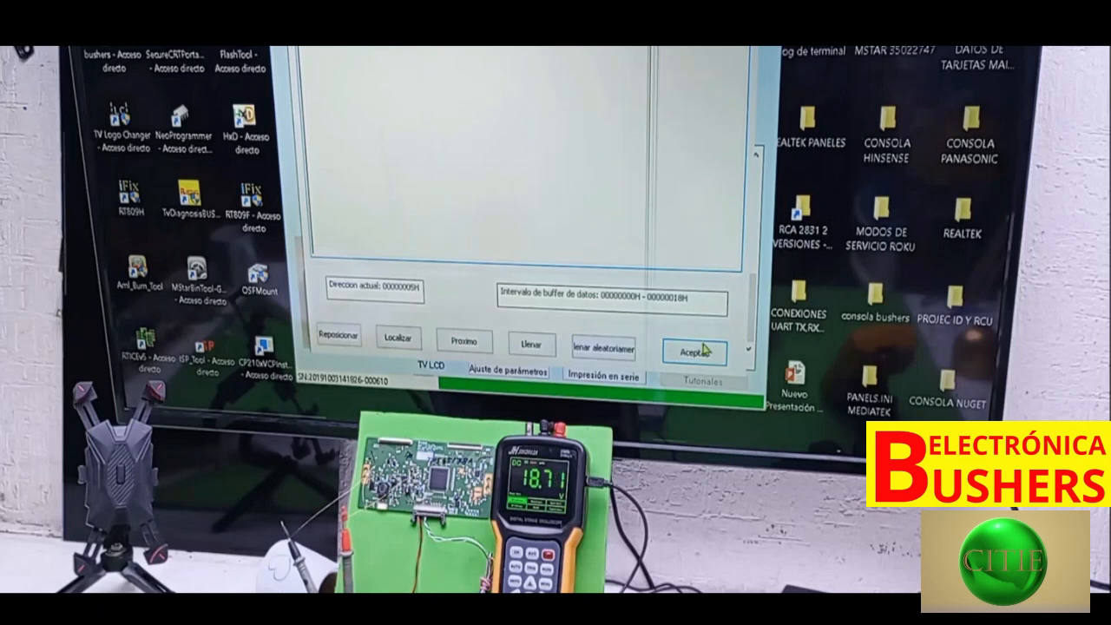
pyautogui.click(692, 351)
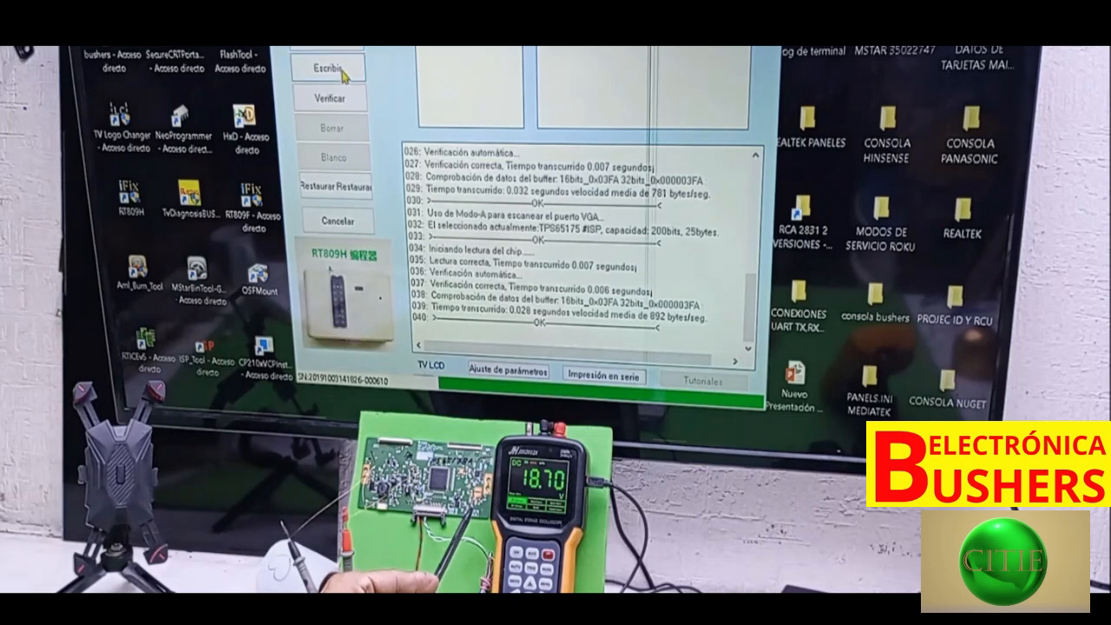
pyautogui.click(328, 68)
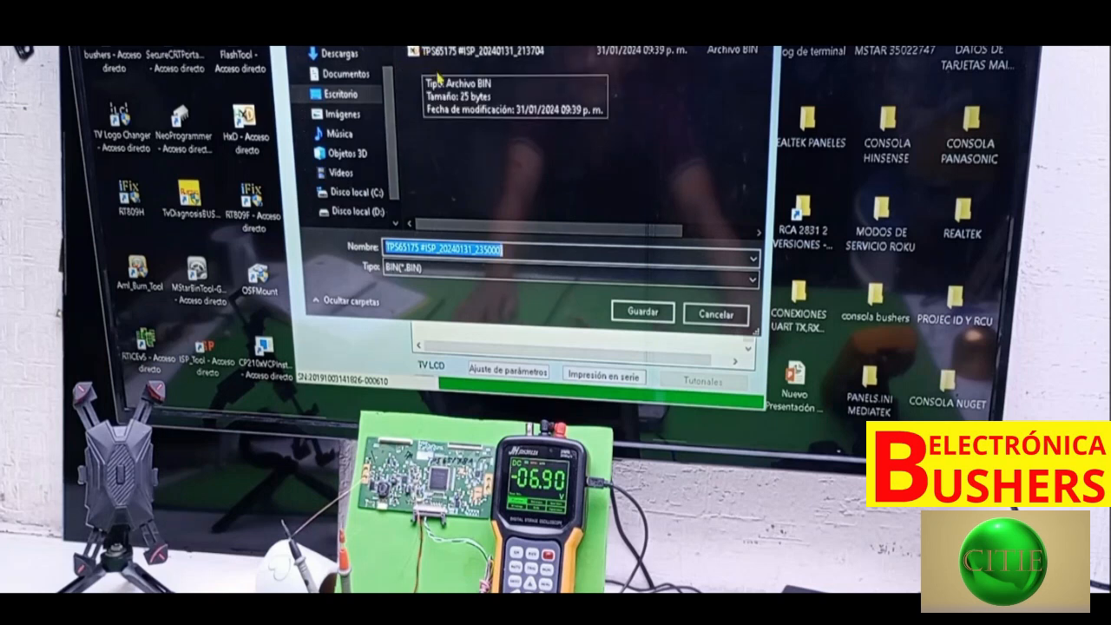
pyautogui.moveTo(718, 318)
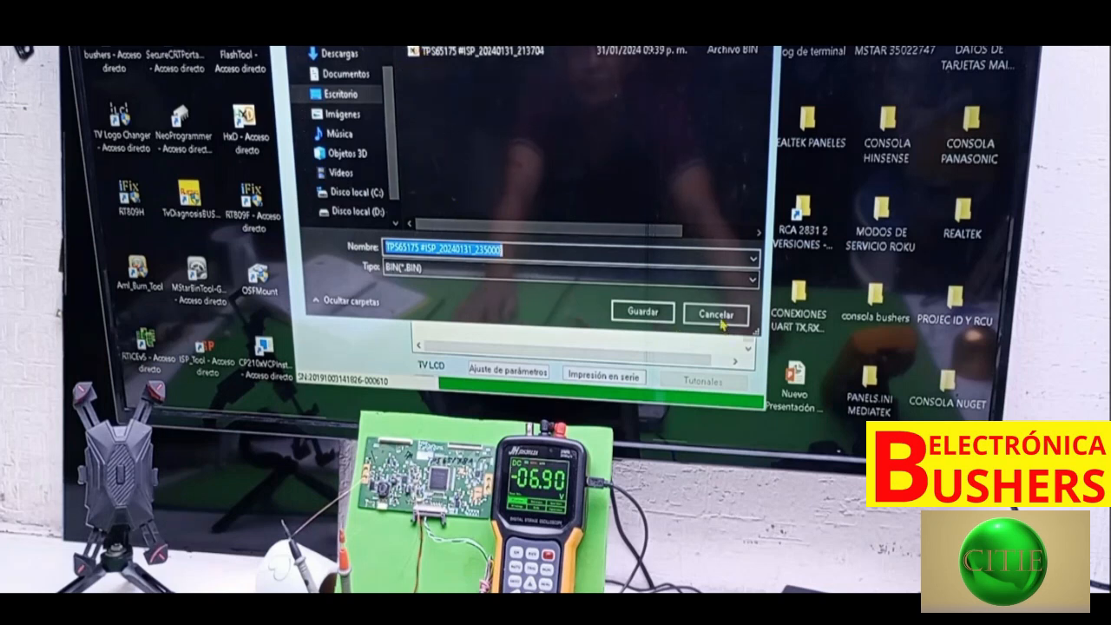
# - Cancel the BIN file save prompt, leaving the buffer editor open
pyautogui.click(640, 311)
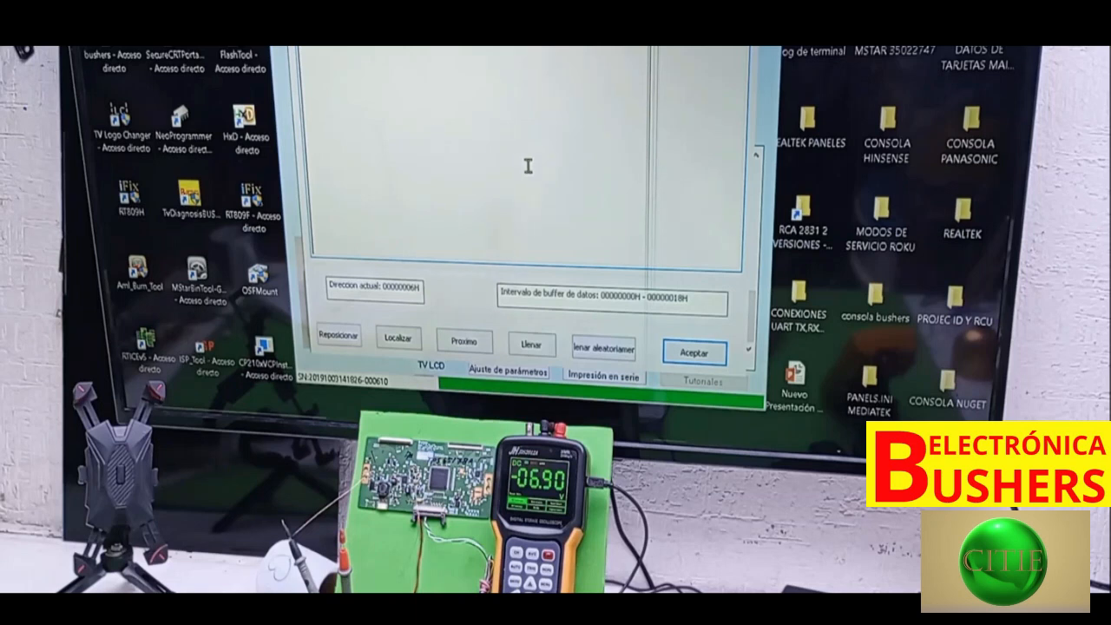
pyautogui.moveTo(616, 230)
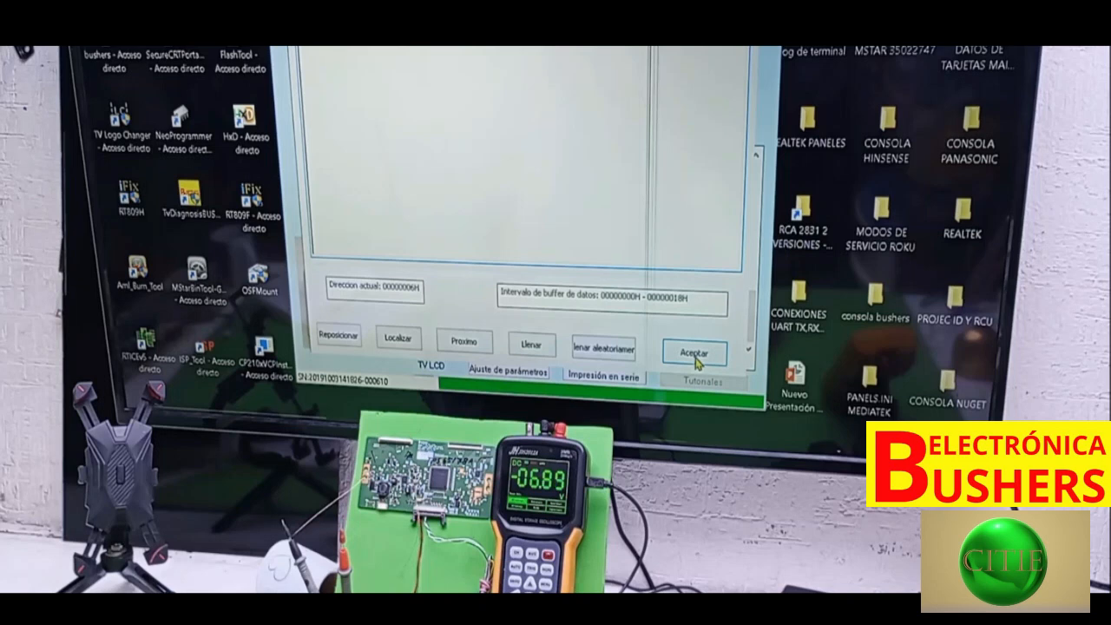
# - Accept the newly edited TPS65175 buffer bytes in the editor
pyautogui.click(694, 352)
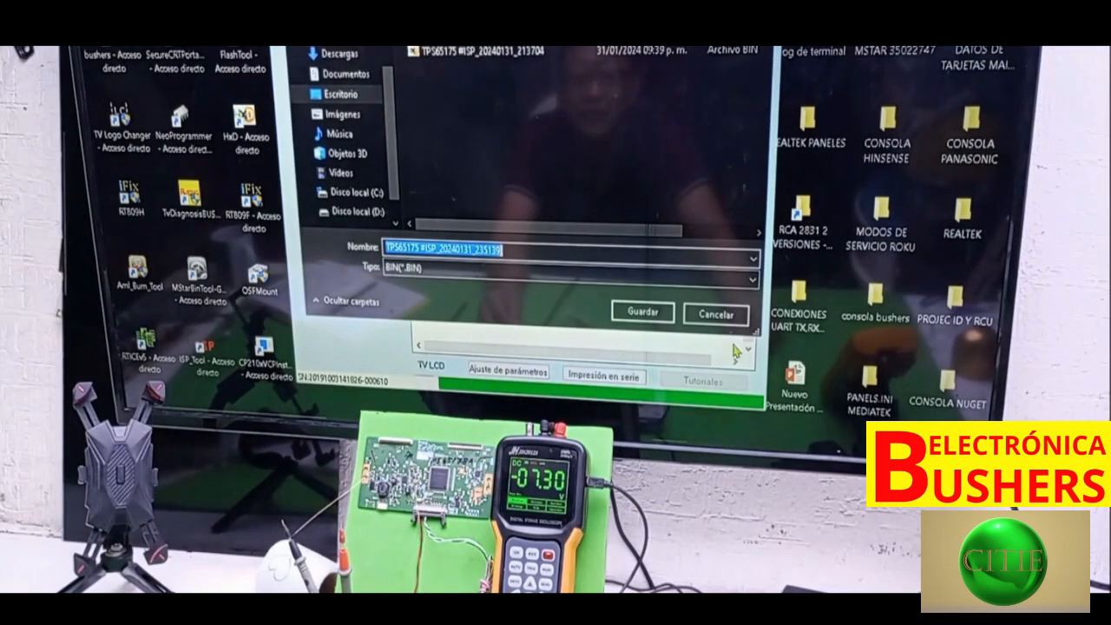
# - Dismiss the BIN save prompt so the TPS65175 buffer editor reopens
pyautogui.click(641, 312)
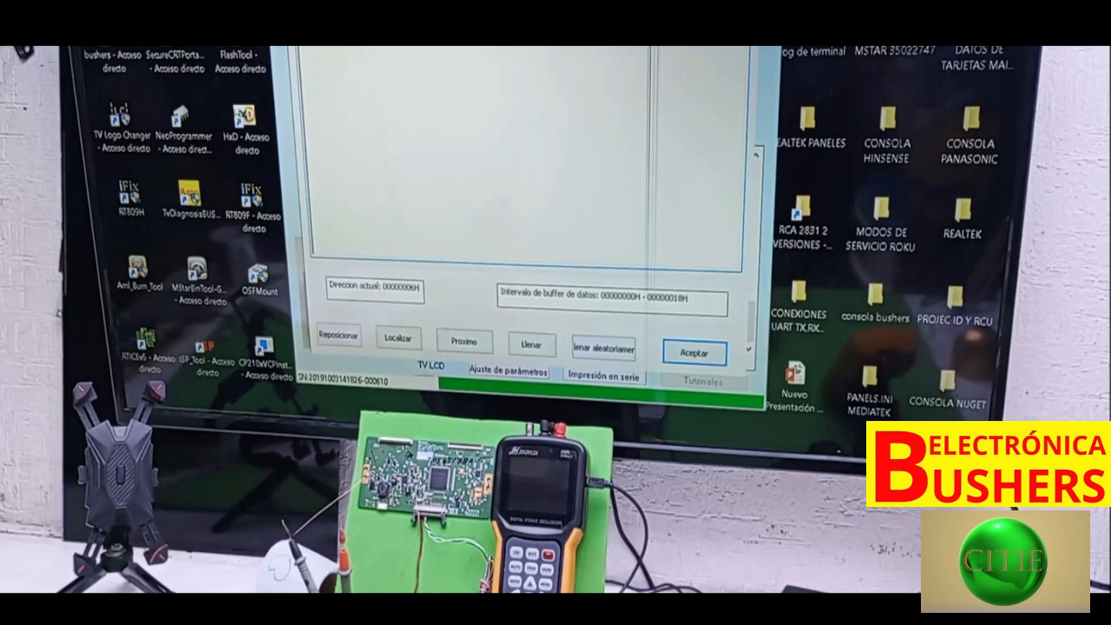
pyautogui.moveTo(619, 258)
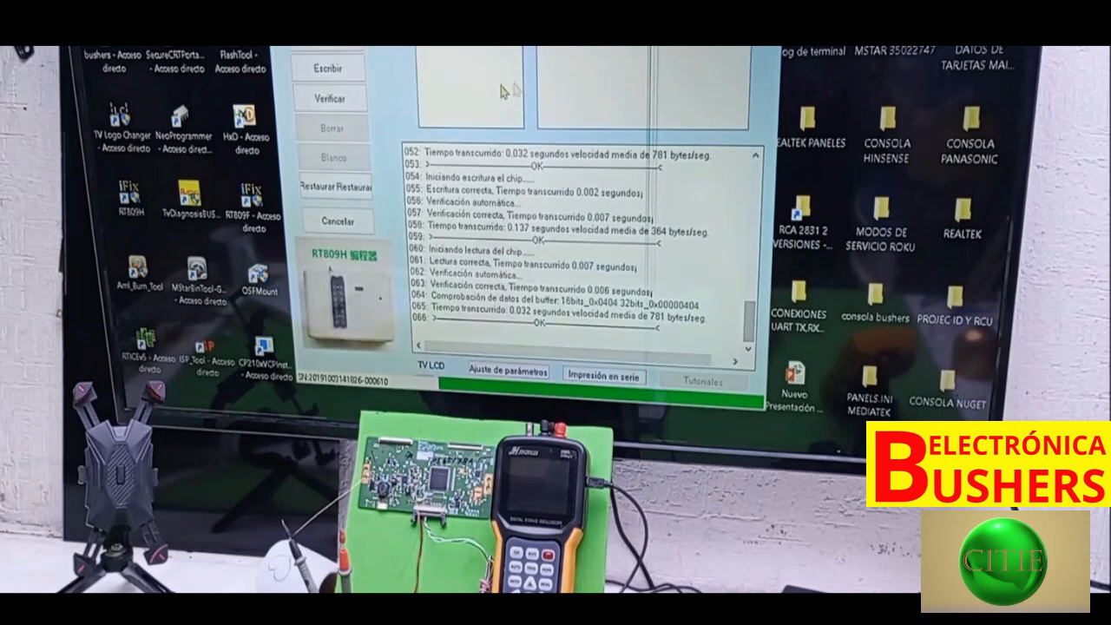
pyautogui.moveTo(403, 97)
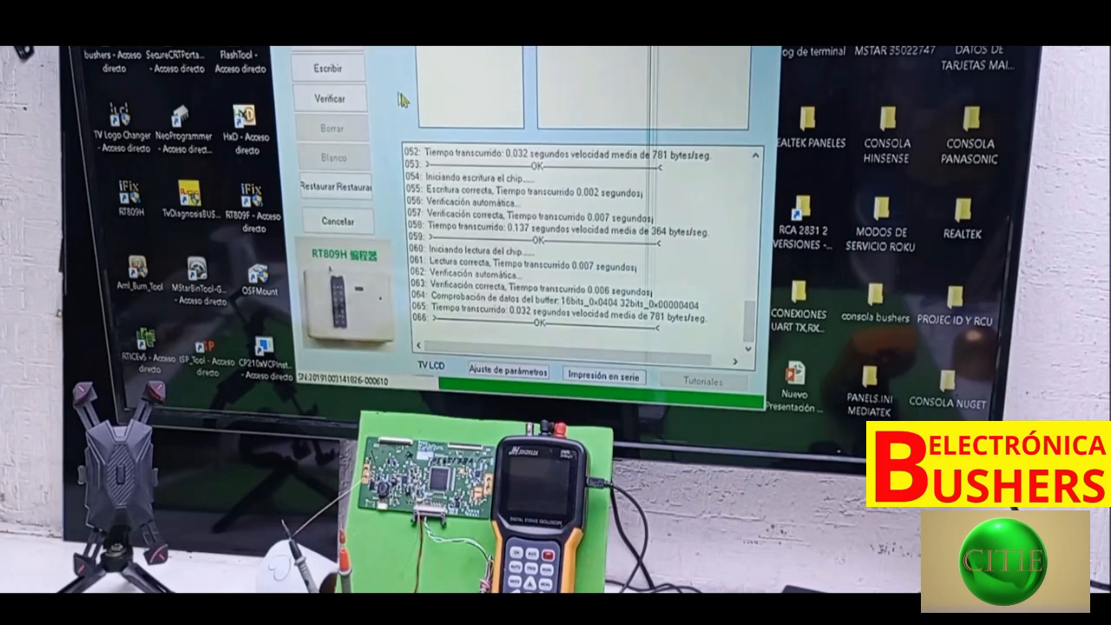